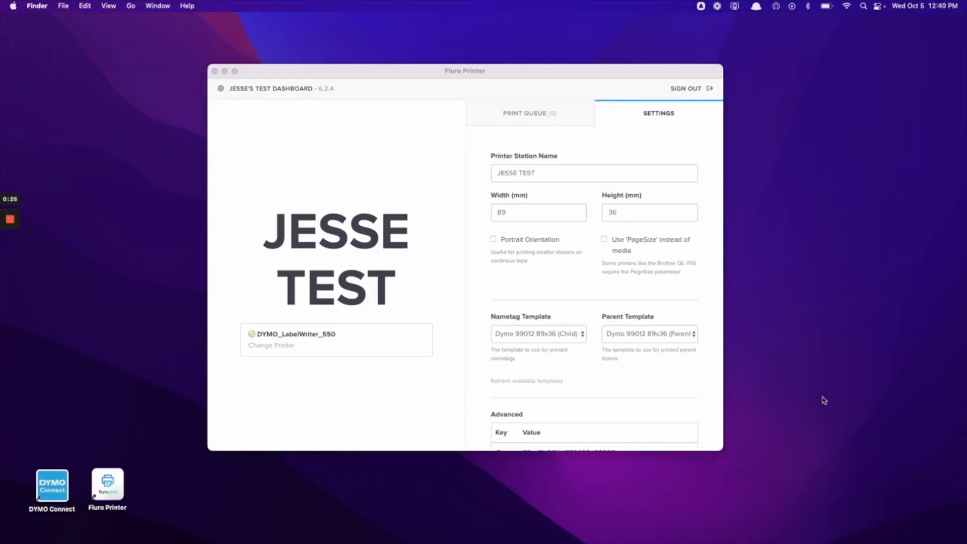
mouse_move(806, 396)
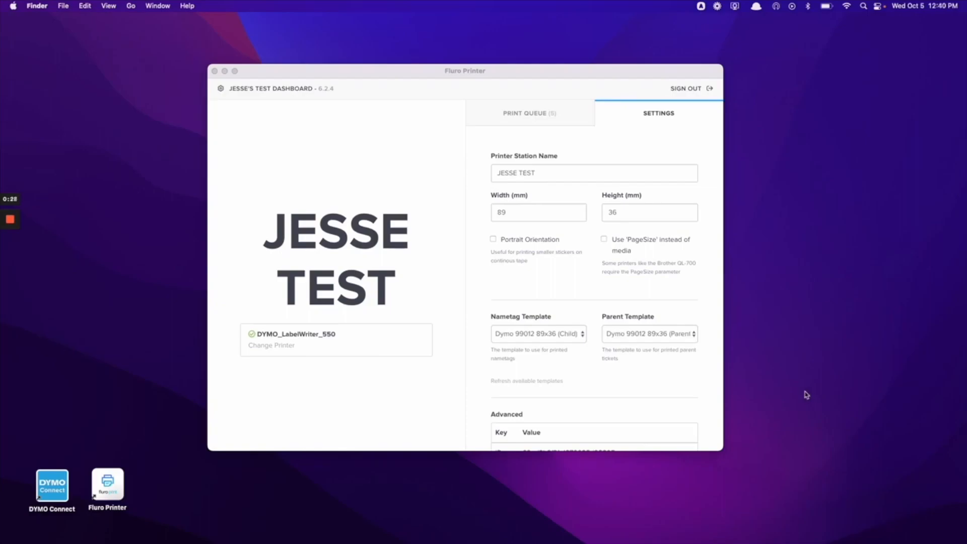
mouse_move(615, 130)
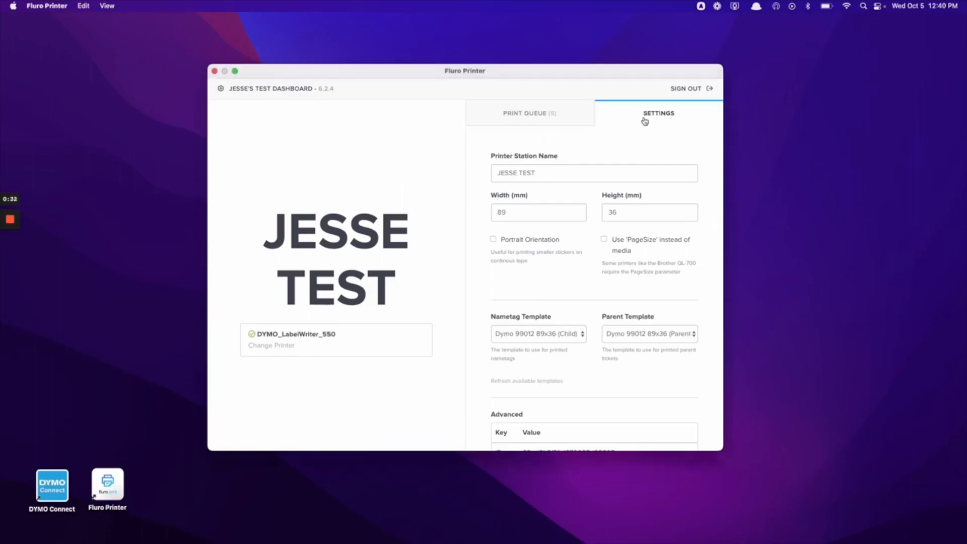
mouse_move(576, 199)
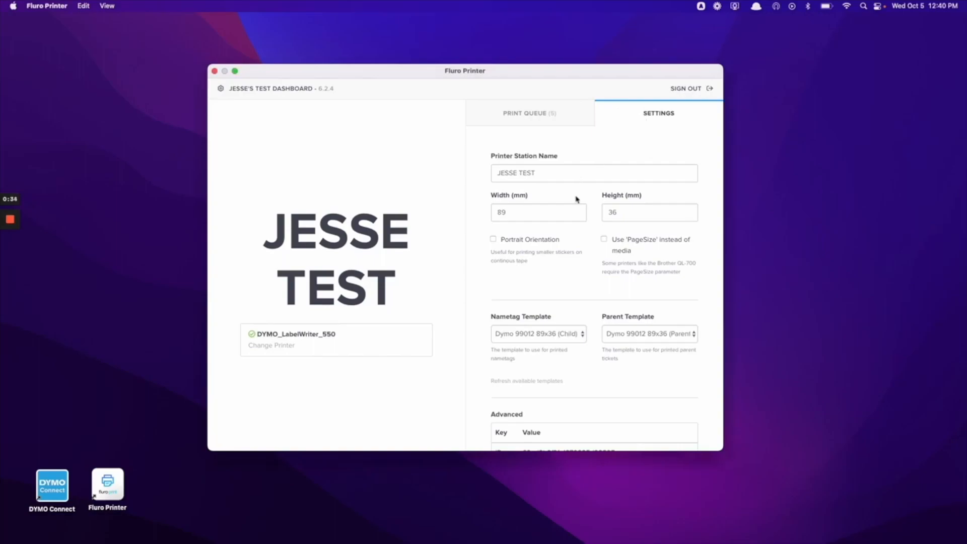
mouse_move(471, 173)
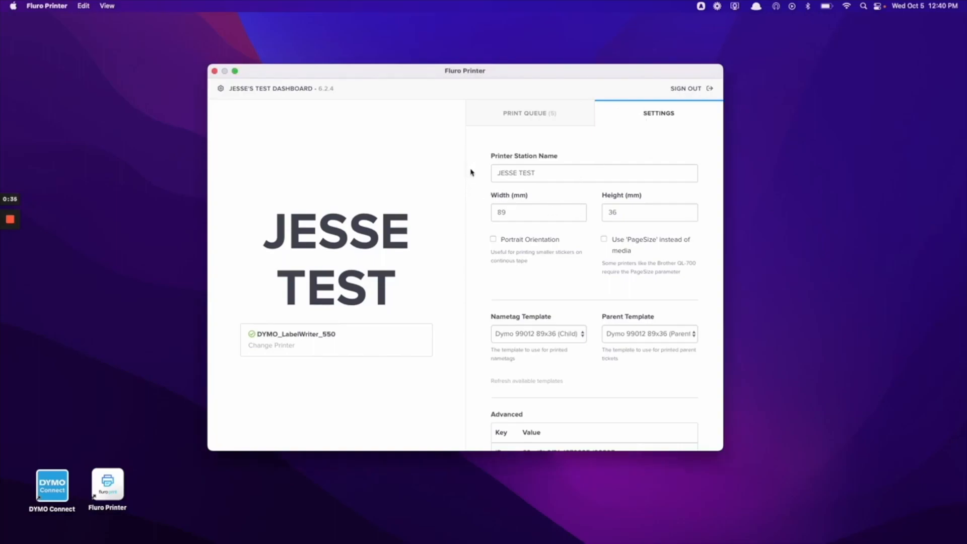
mouse_move(500, 188)
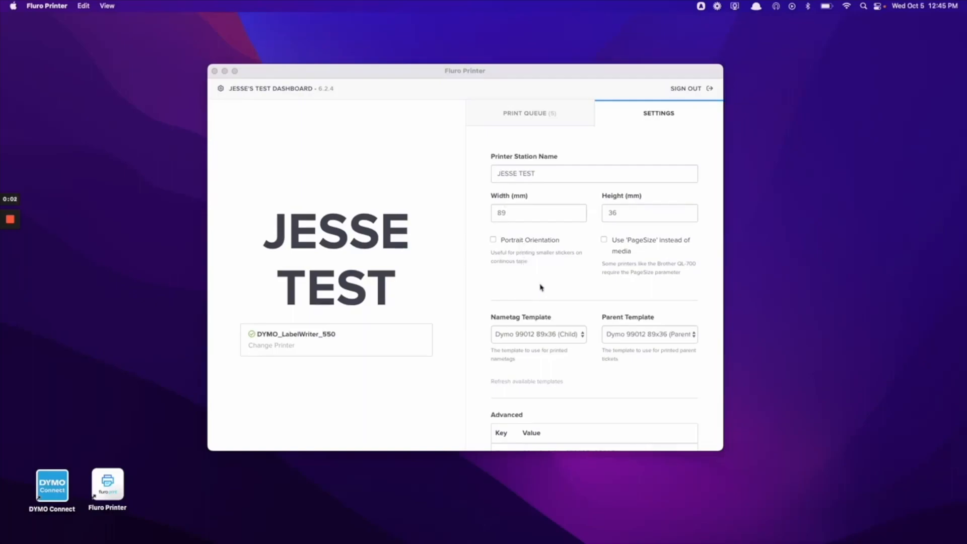
mouse_move(535, 279)
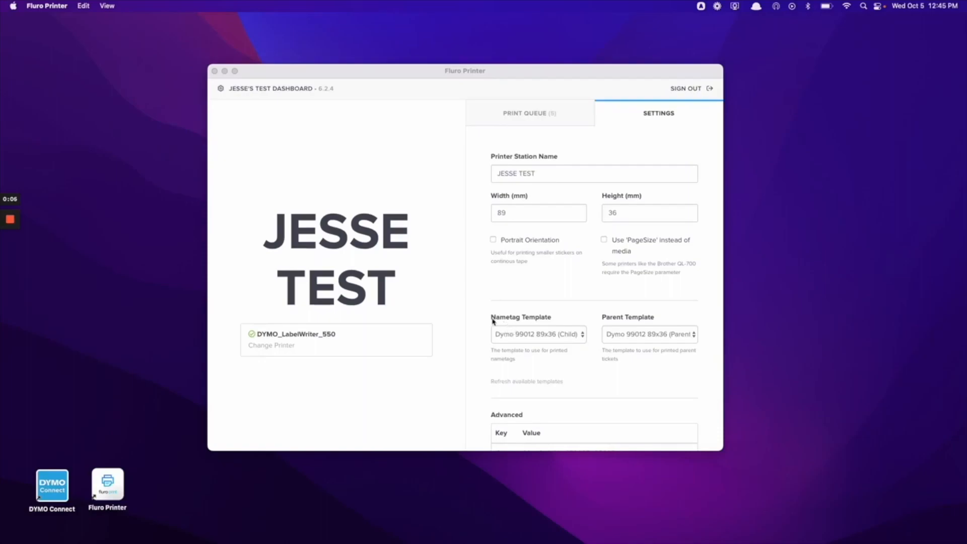
mouse_move(626, 318)
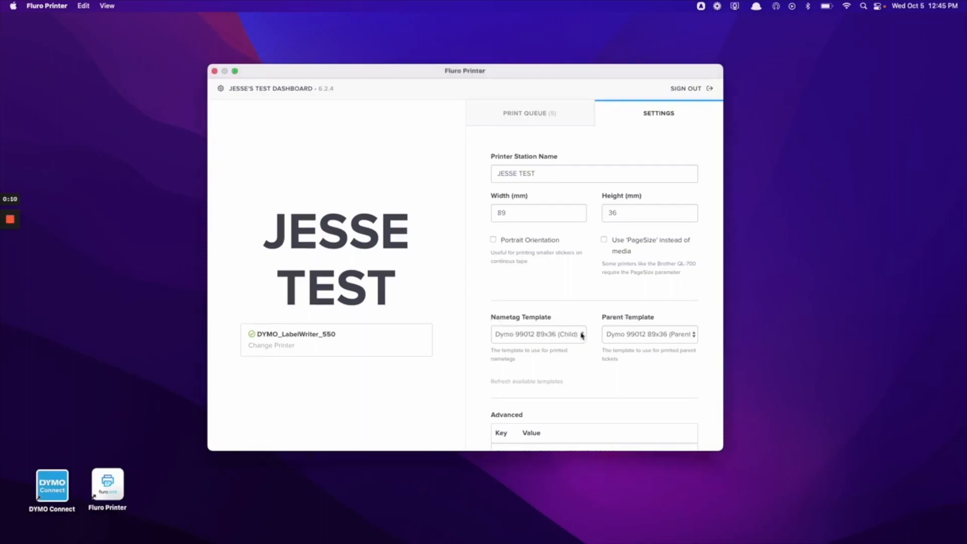
- Keep Dymo 99012 89x36 as nametag and parent templates after briefly trying Dymo 11355 51x19mm
left_click(537, 334)
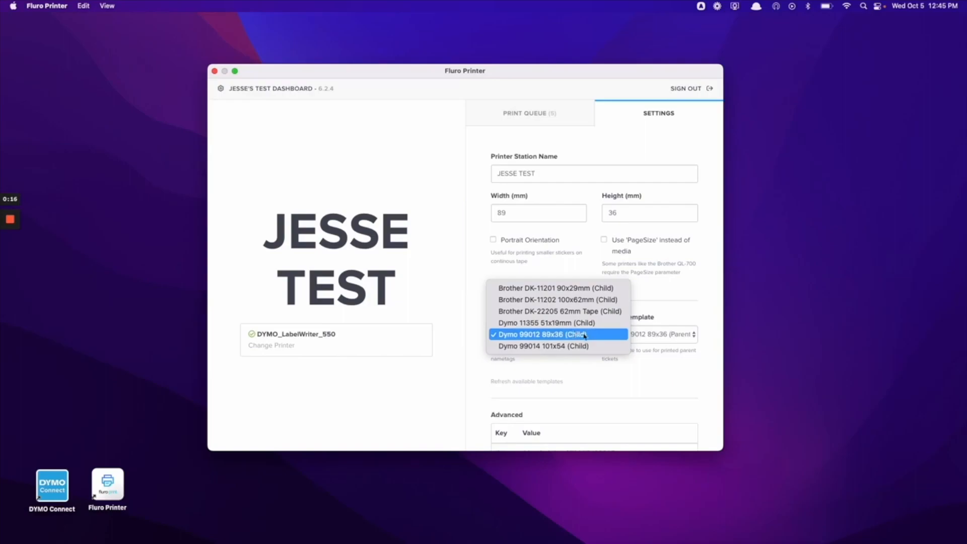
mouse_move(584, 339)
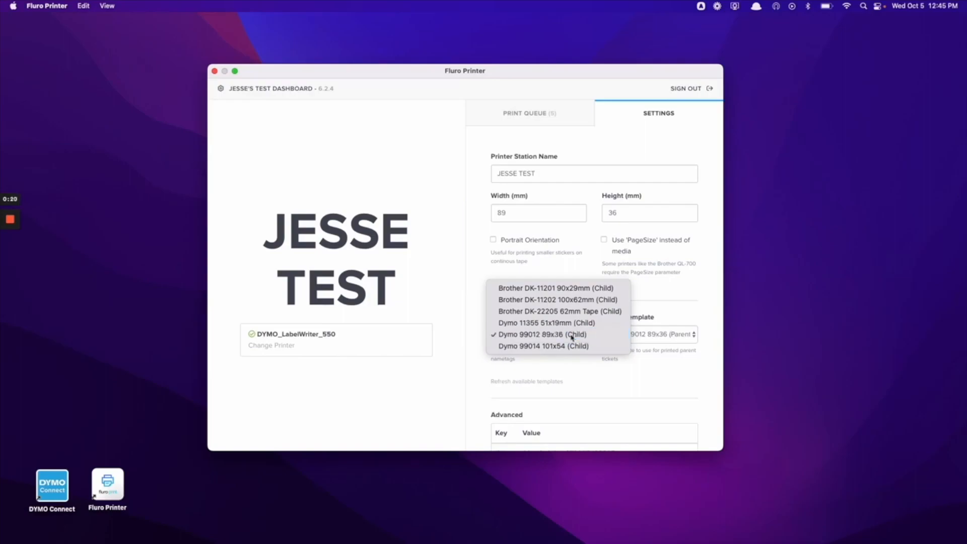
left_click(655, 334)
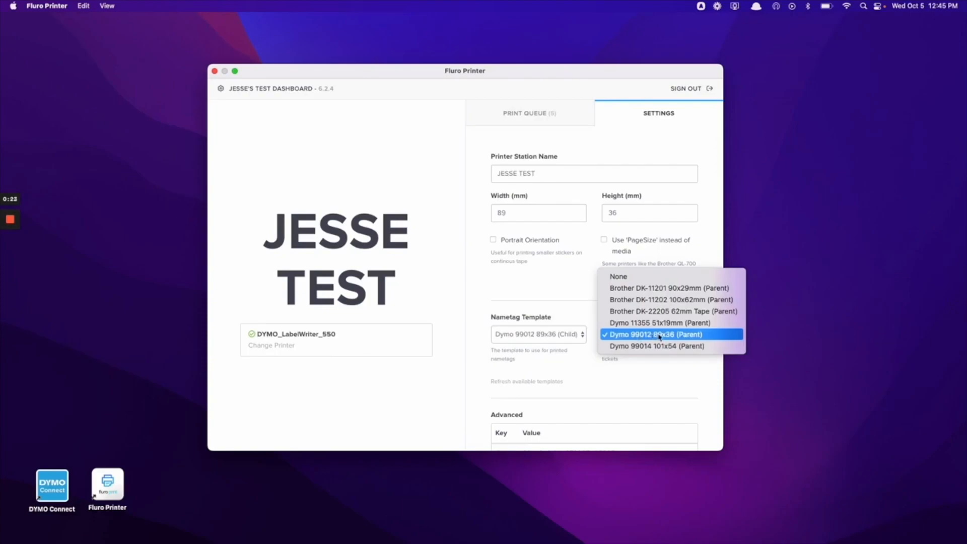
left_click(655, 335)
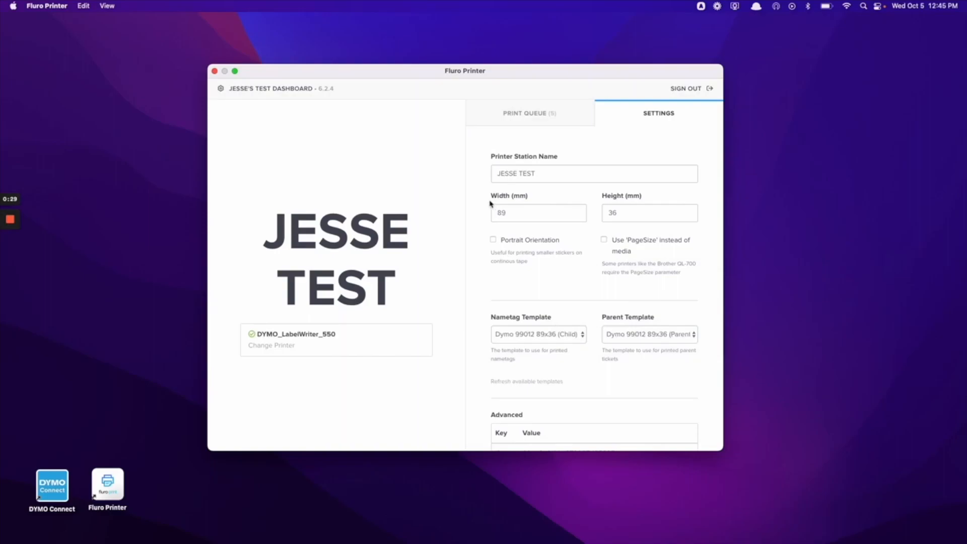
mouse_move(549, 205)
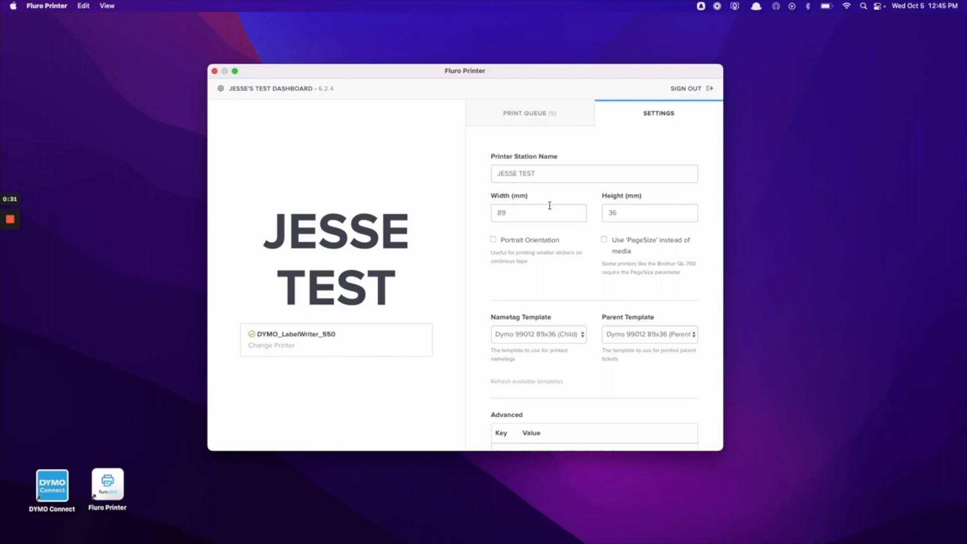
mouse_move(604, 199)
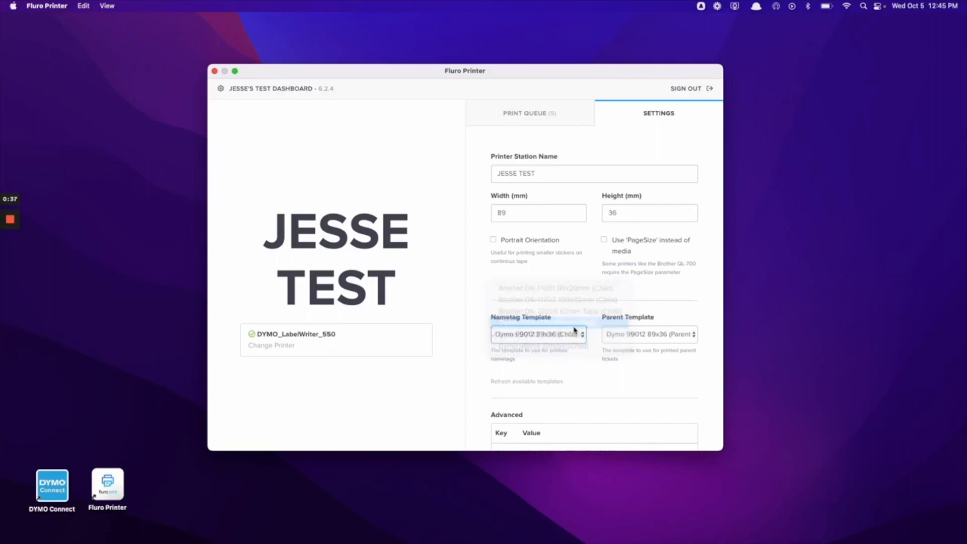
left_click(536, 333)
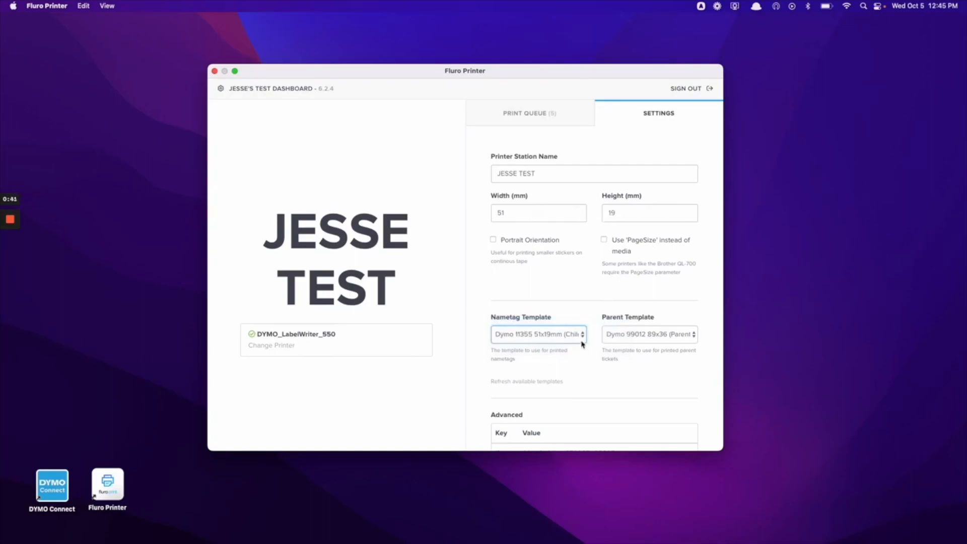
left_click(538, 335)
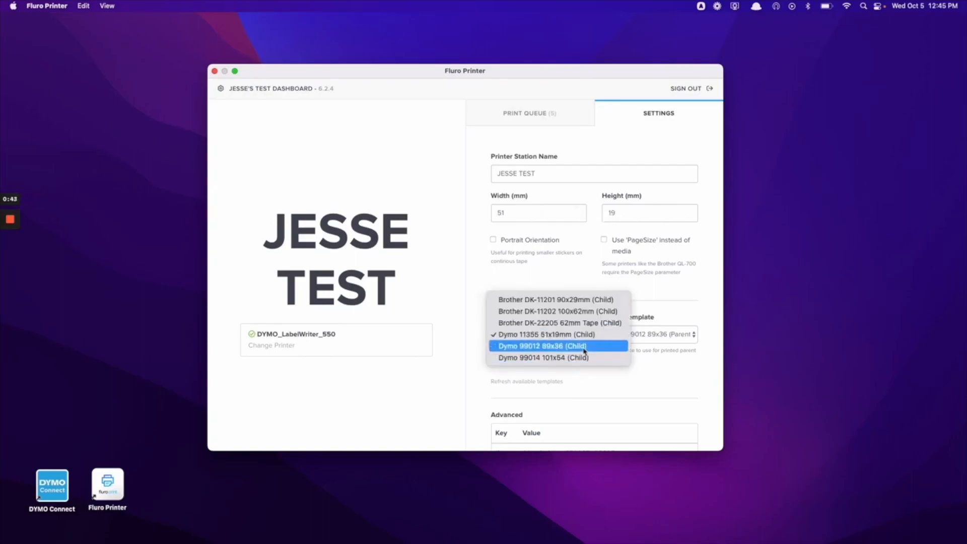
left_click(542, 345)
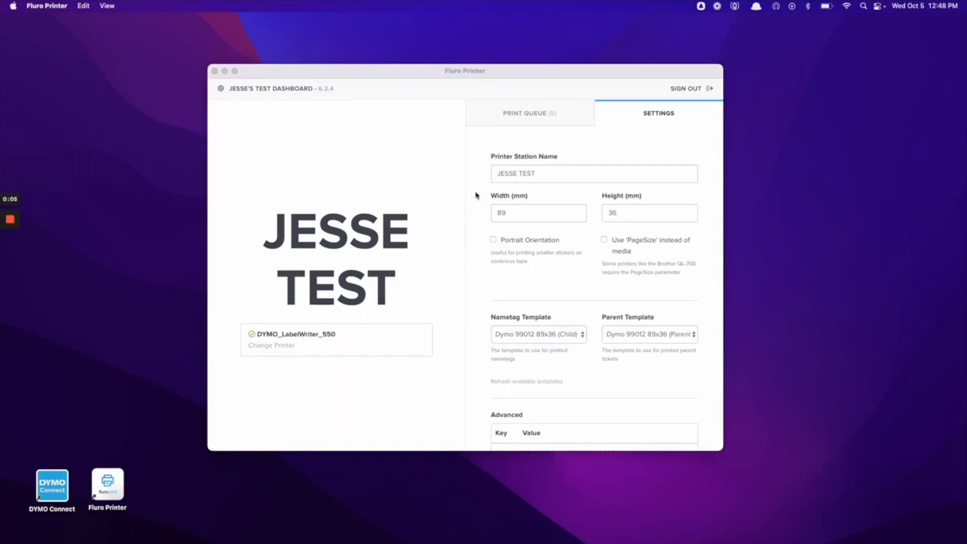
scroll("down", 3)
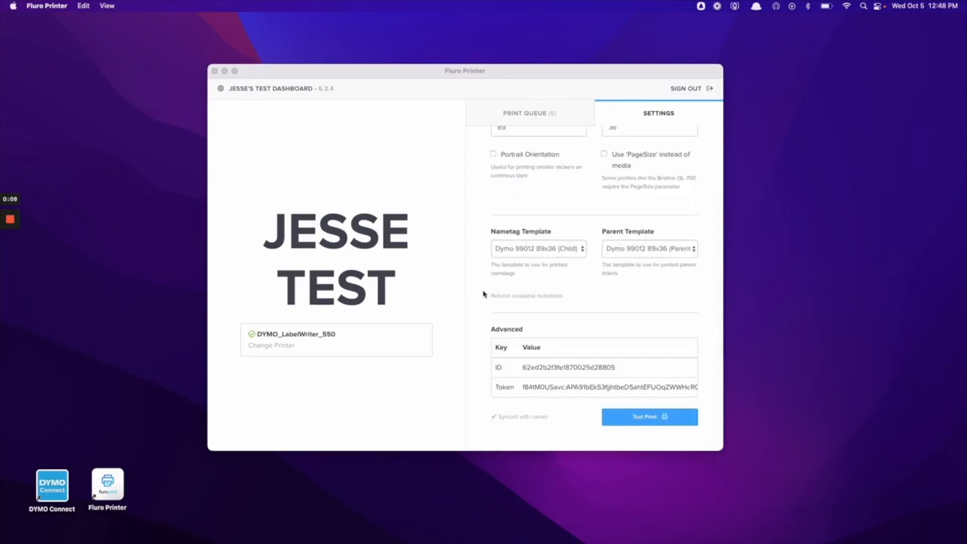
scroll("up", 3)
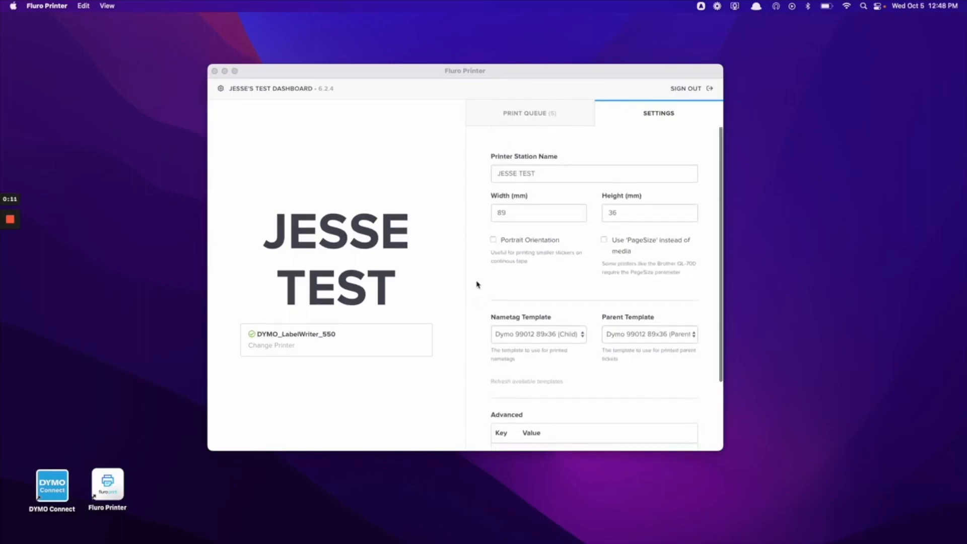
mouse_move(605, 321)
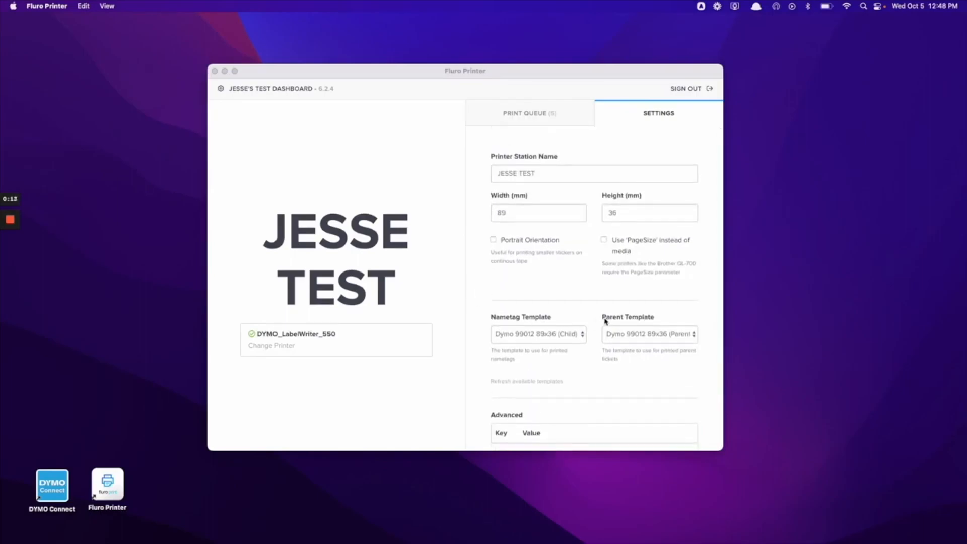
mouse_move(559, 311)
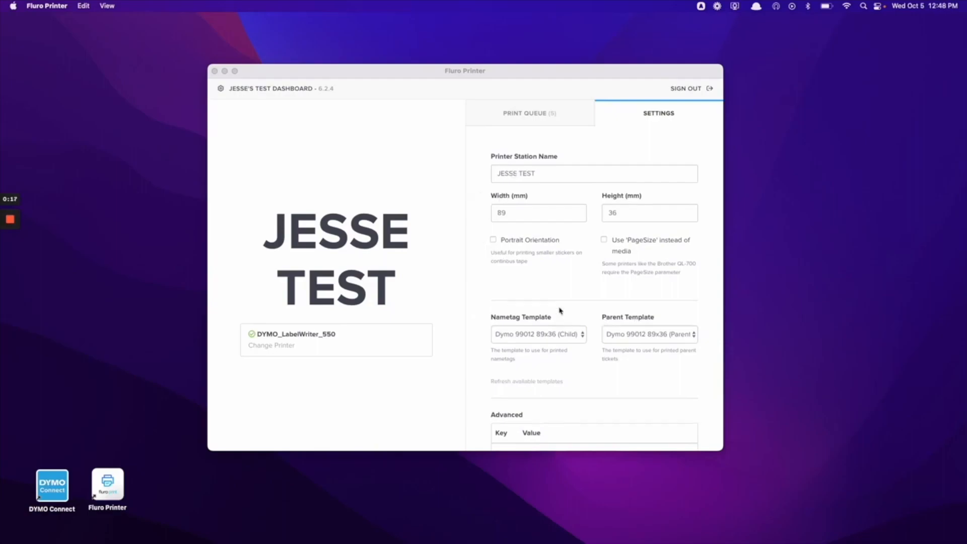
mouse_move(484, 229)
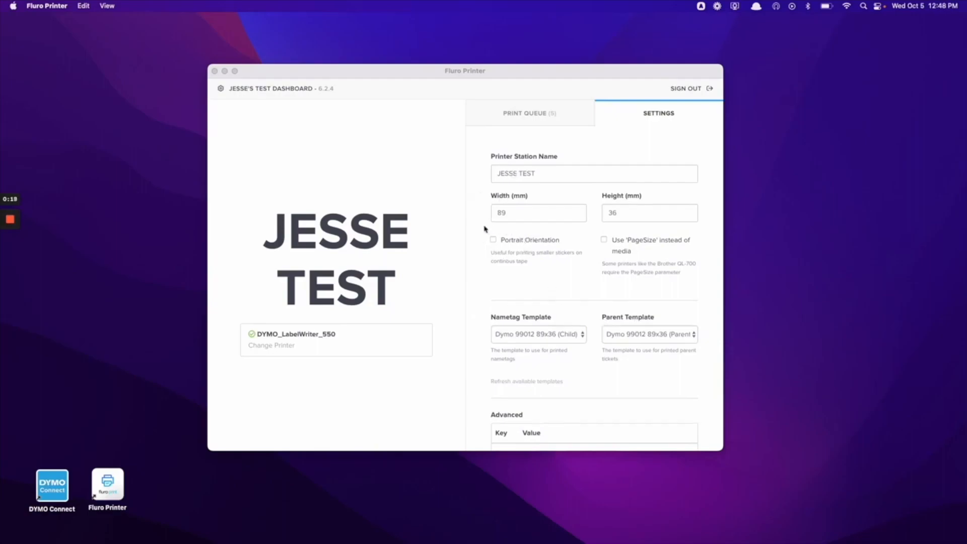
scroll("down", 3)
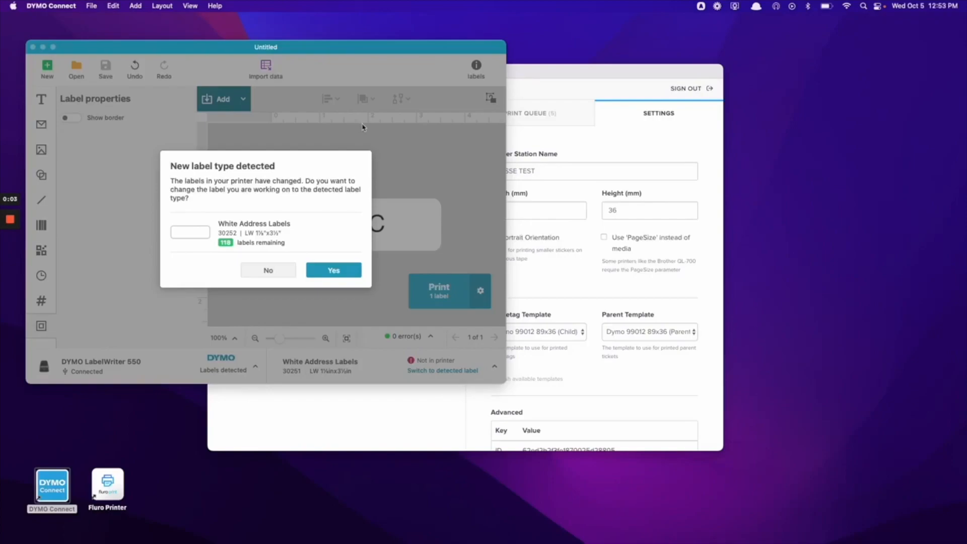
mouse_move(226, 216)
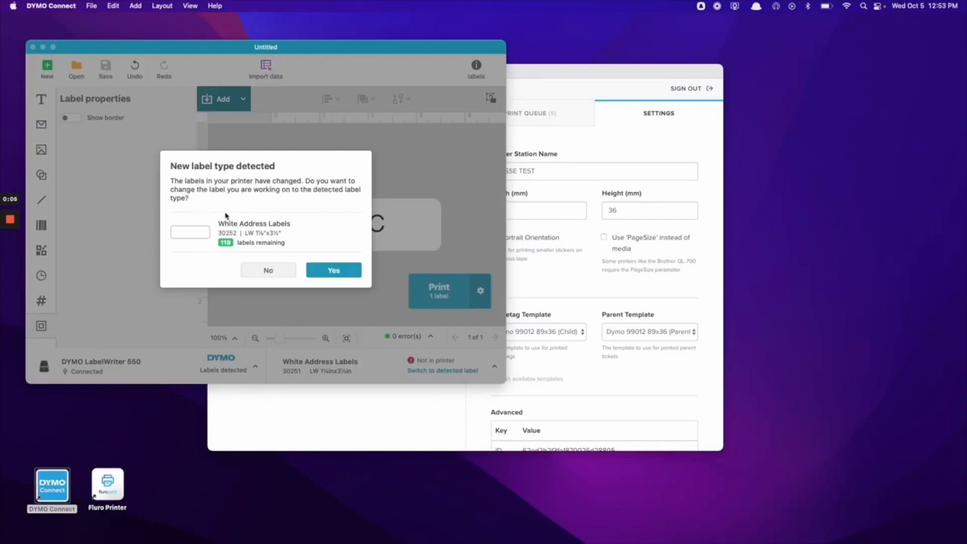
mouse_move(236, 205)
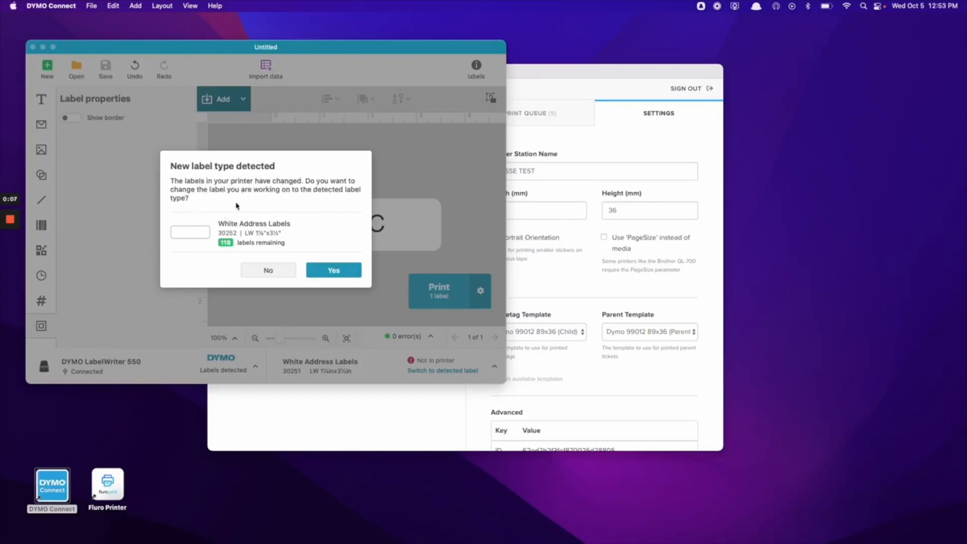
left_click(332, 270)
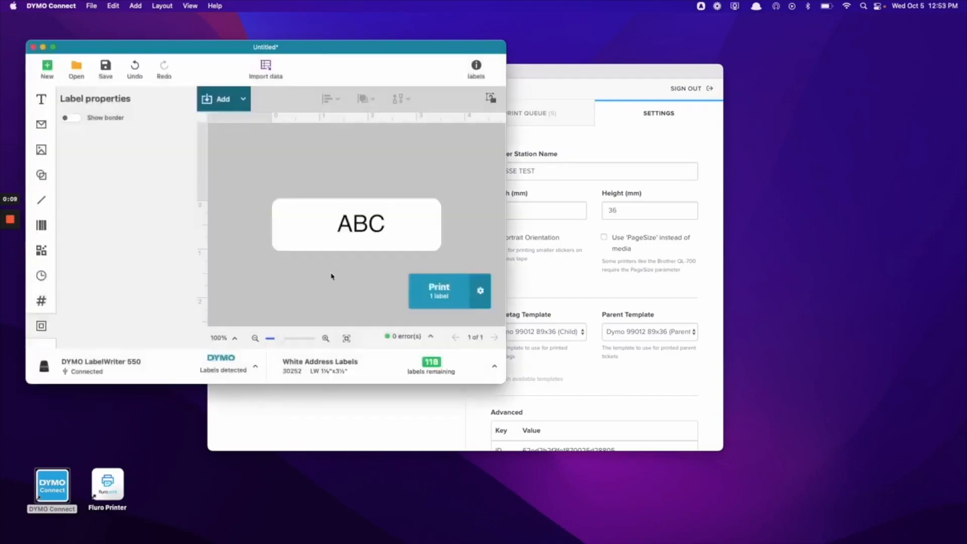
mouse_move(289, 165)
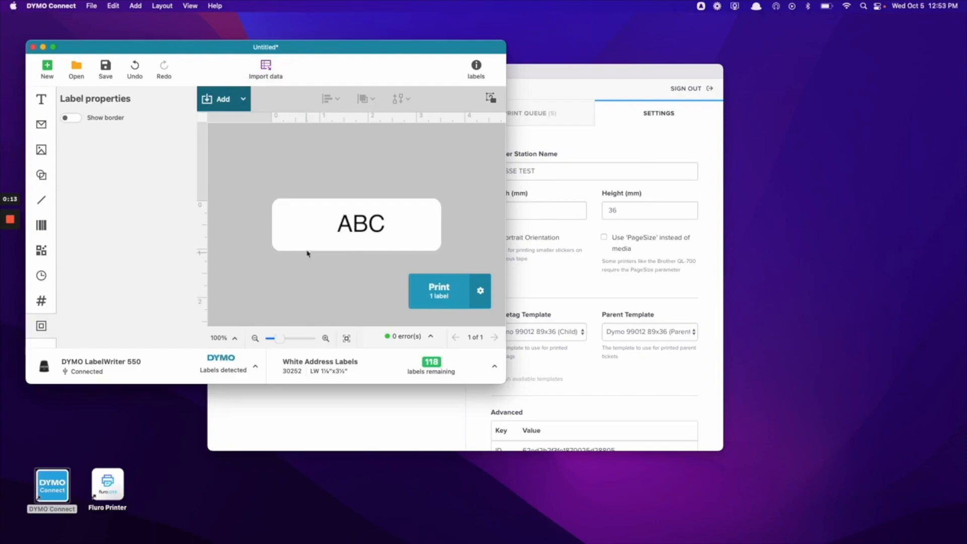
mouse_move(459, 235)
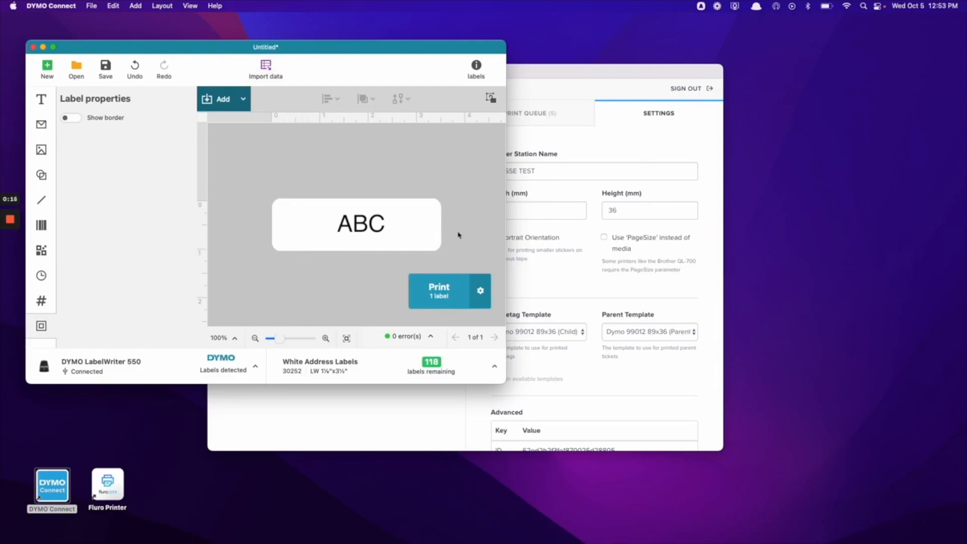
mouse_move(439, 291)
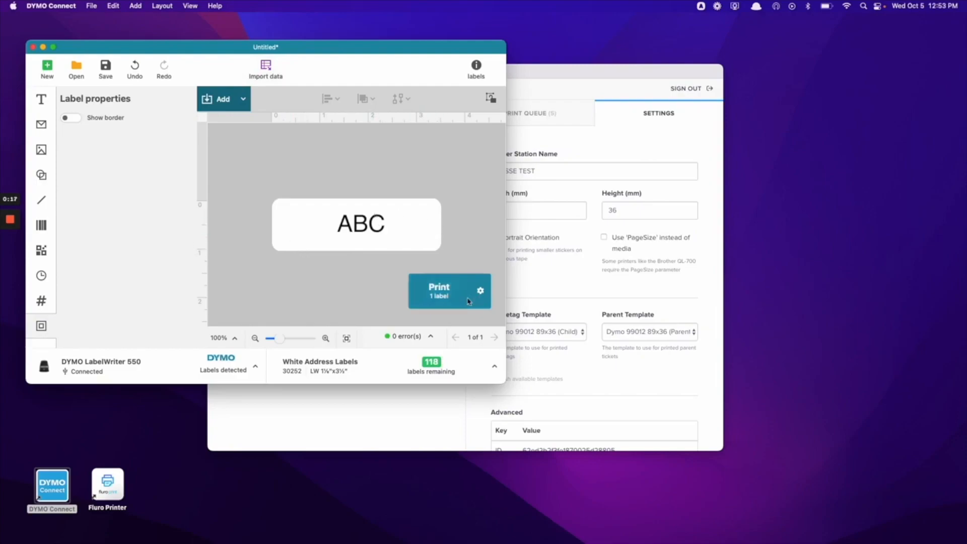
mouse_move(298, 232)
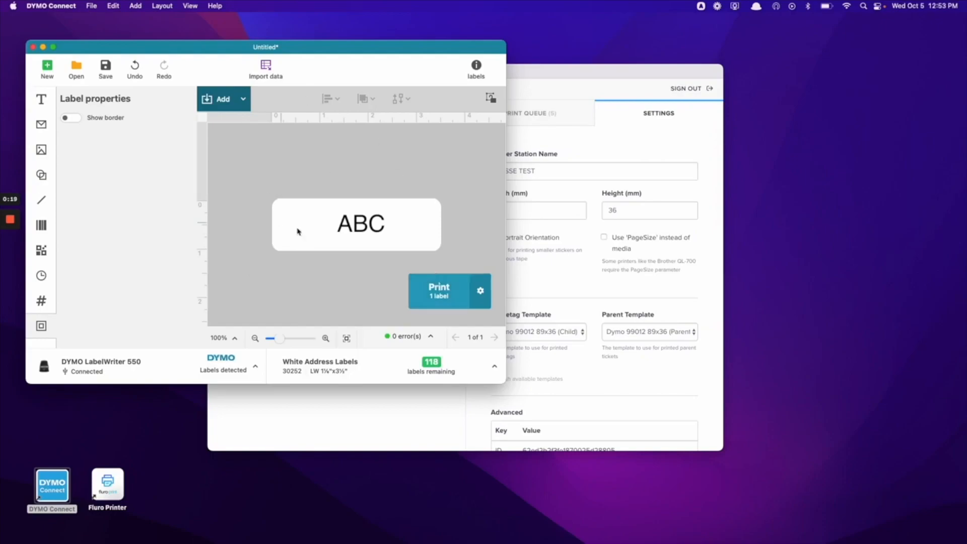
mouse_move(290, 175)
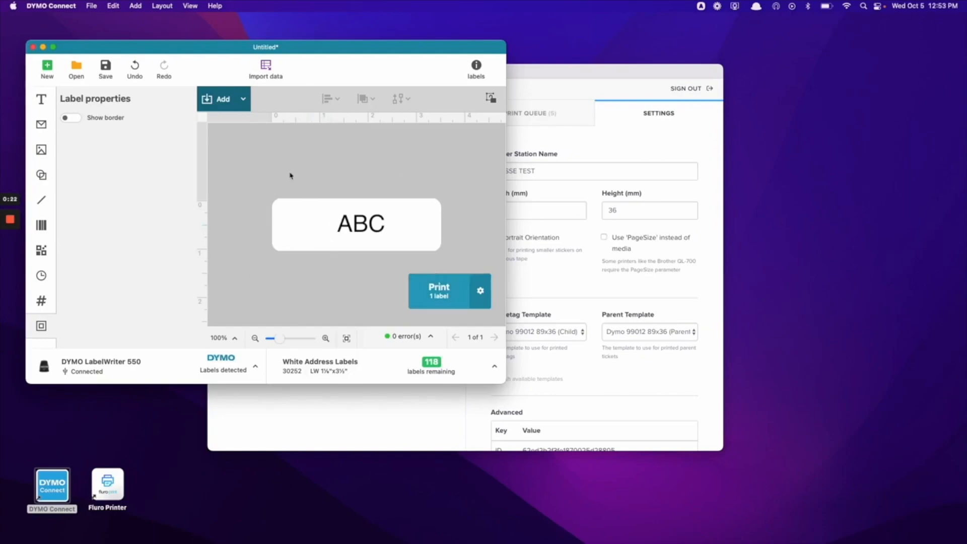
mouse_move(308, 290)
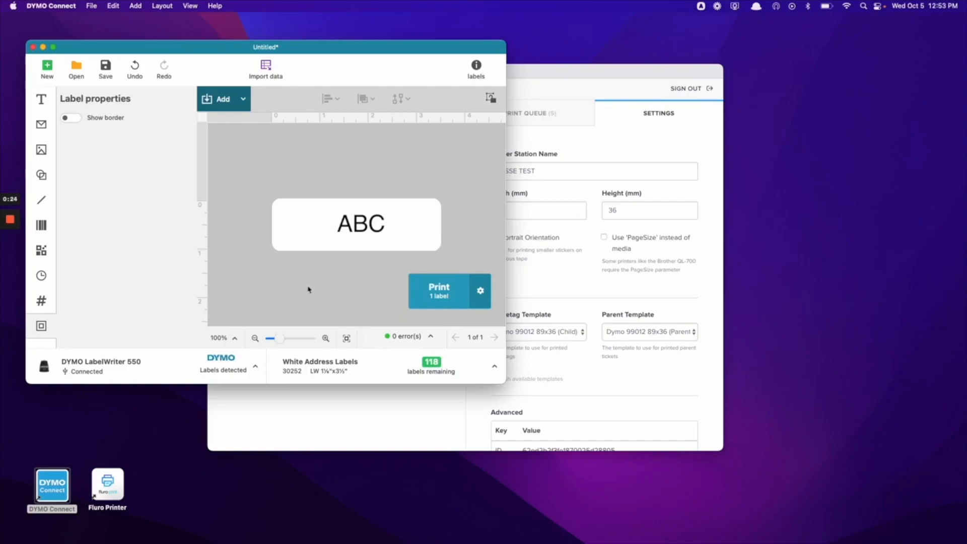
mouse_move(246, 196)
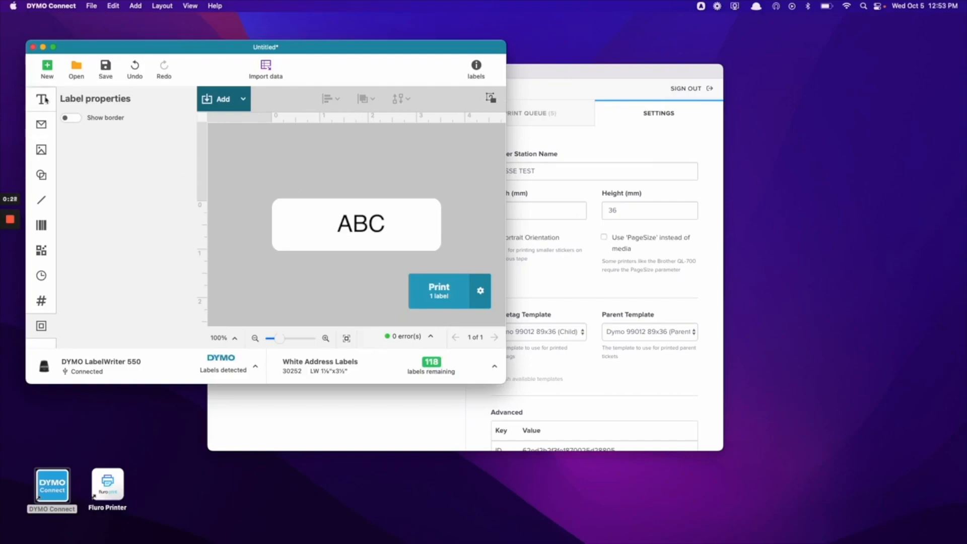
- Start a new label without saving changes, using the Simple ABC template
left_click(47, 68)
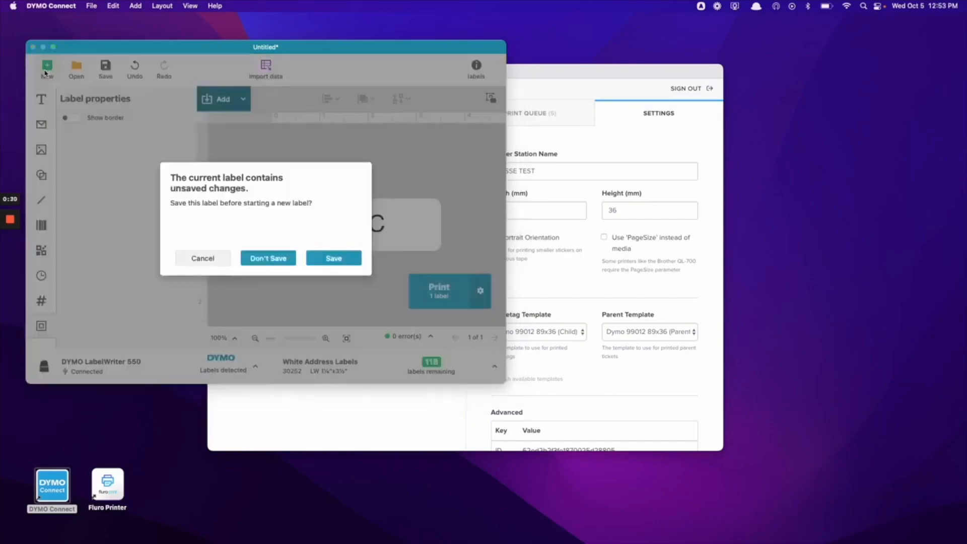
mouse_move(267, 258)
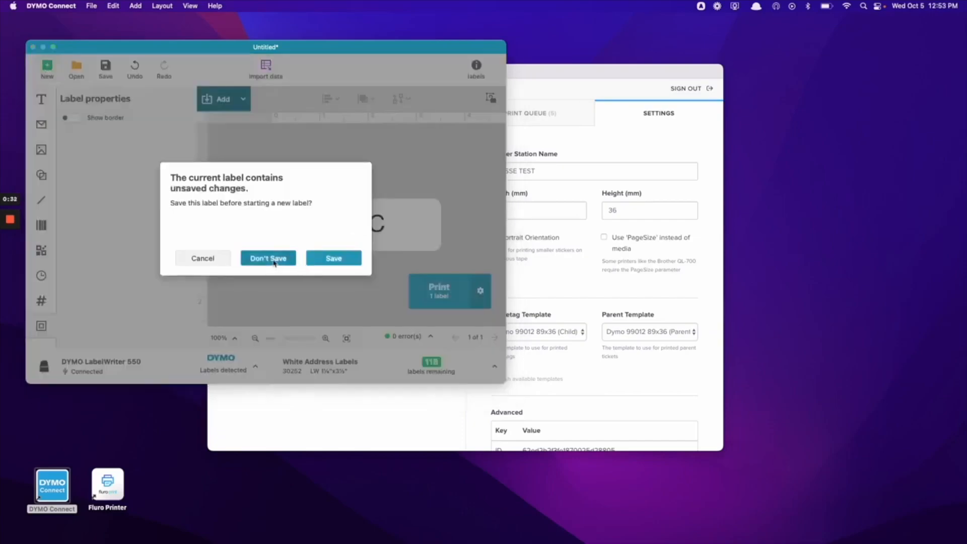
left_click(267, 258)
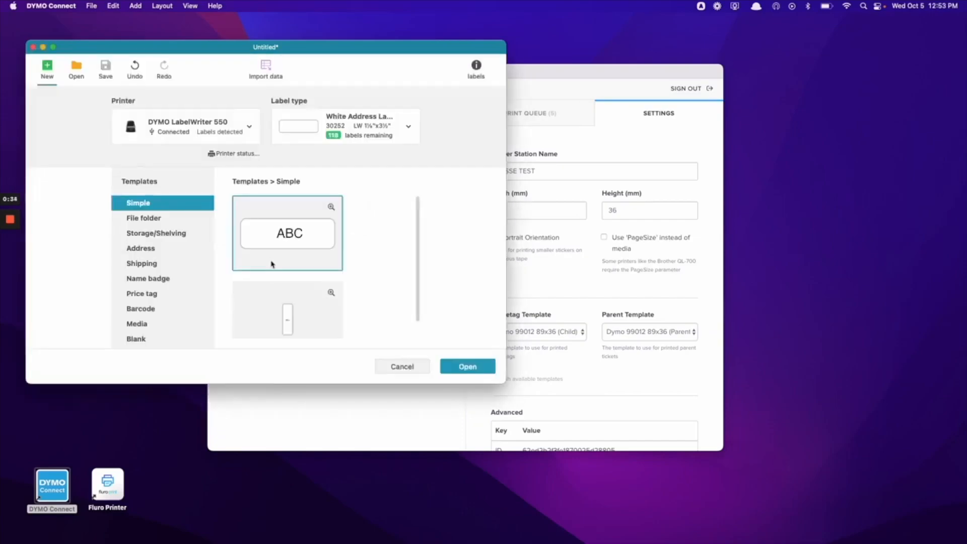
mouse_move(238, 223)
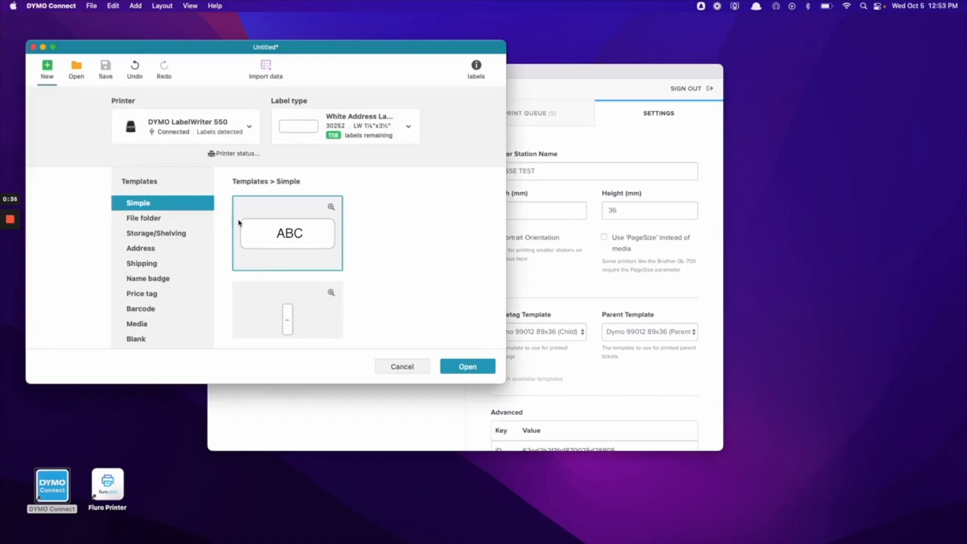
mouse_move(379, 204)
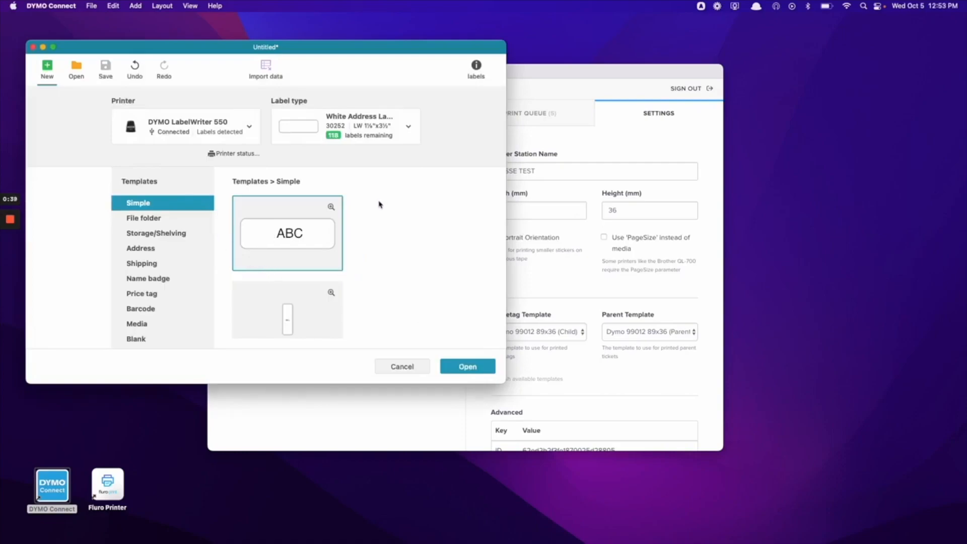
mouse_move(336, 317)
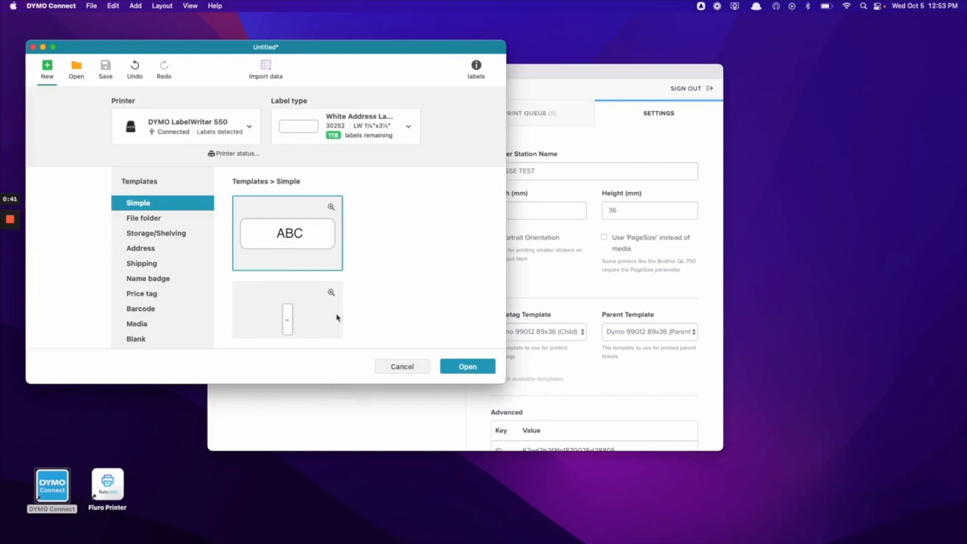
left_click(467, 366)
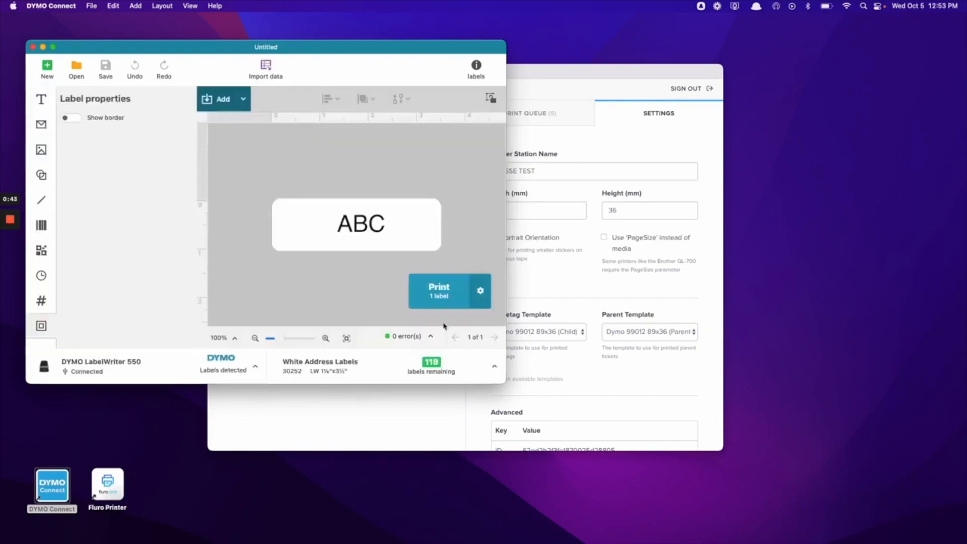
mouse_move(297, 244)
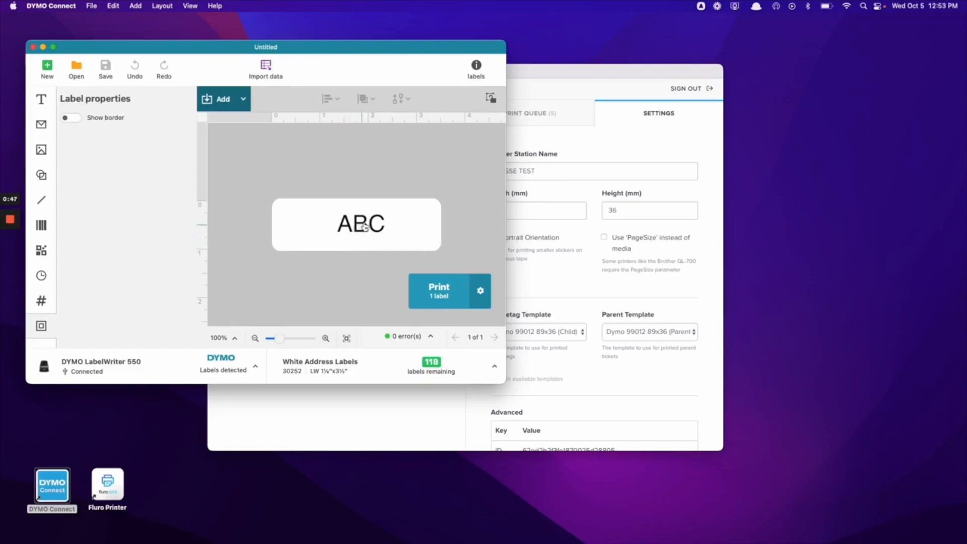
mouse_move(397, 187)
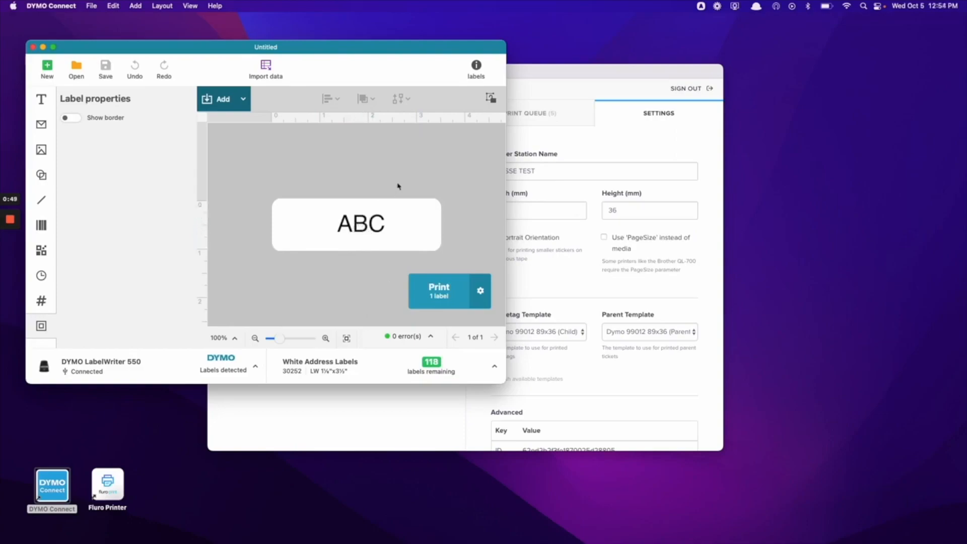
mouse_move(648, 134)
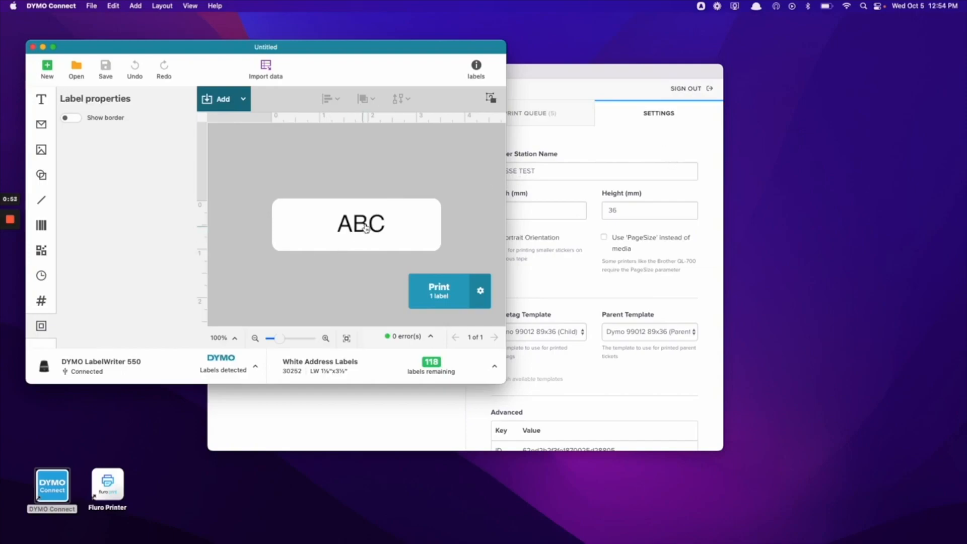
- Delete the ABC text object so the label is blank
left_click(360, 223)
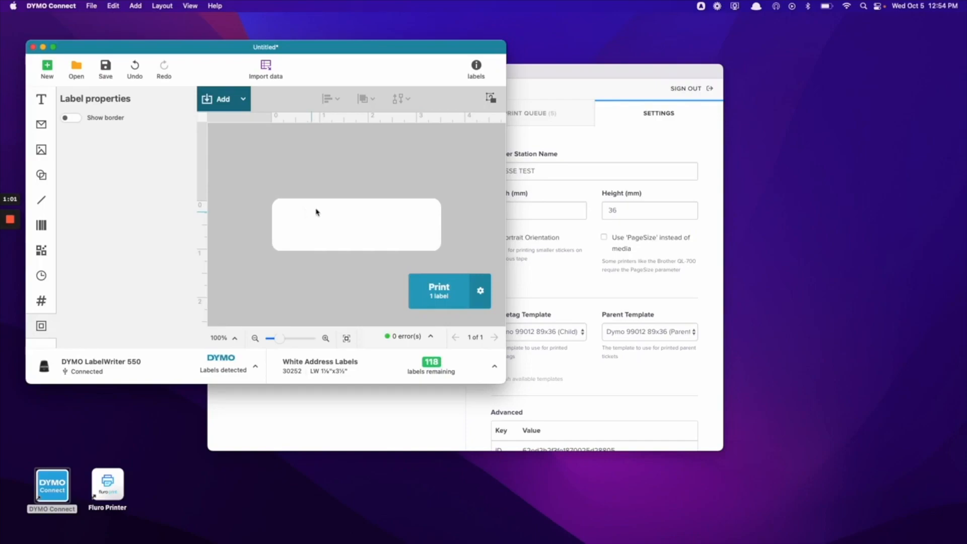
mouse_move(356, 234)
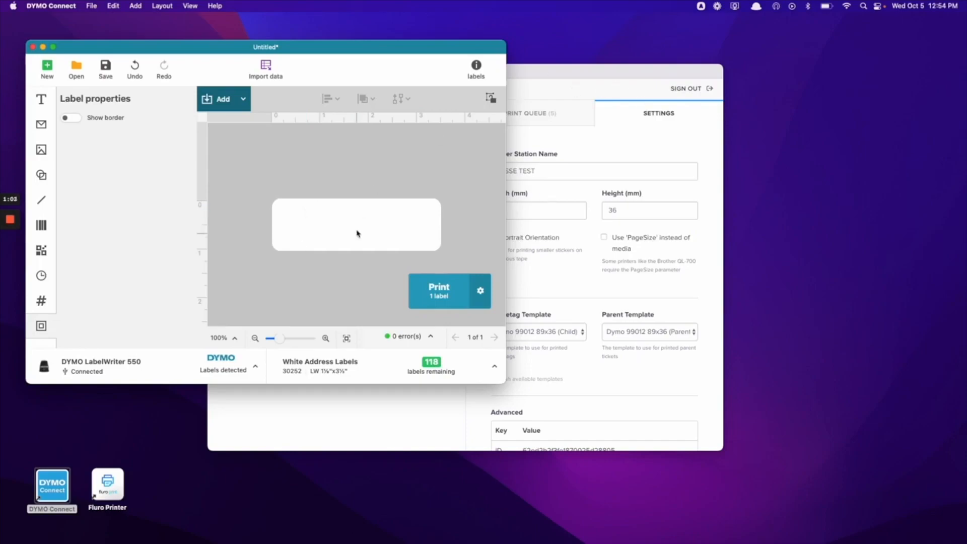
mouse_move(363, 226)
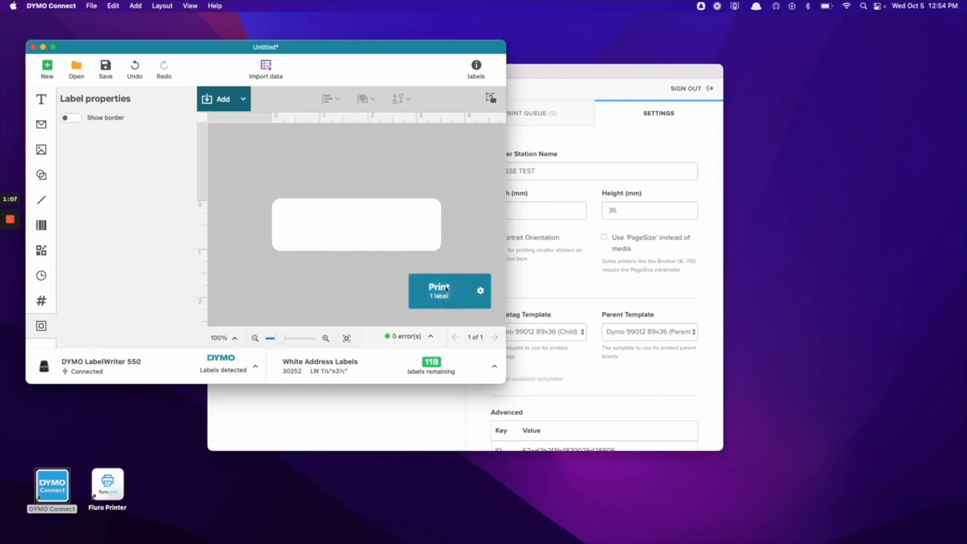
mouse_move(246, 188)
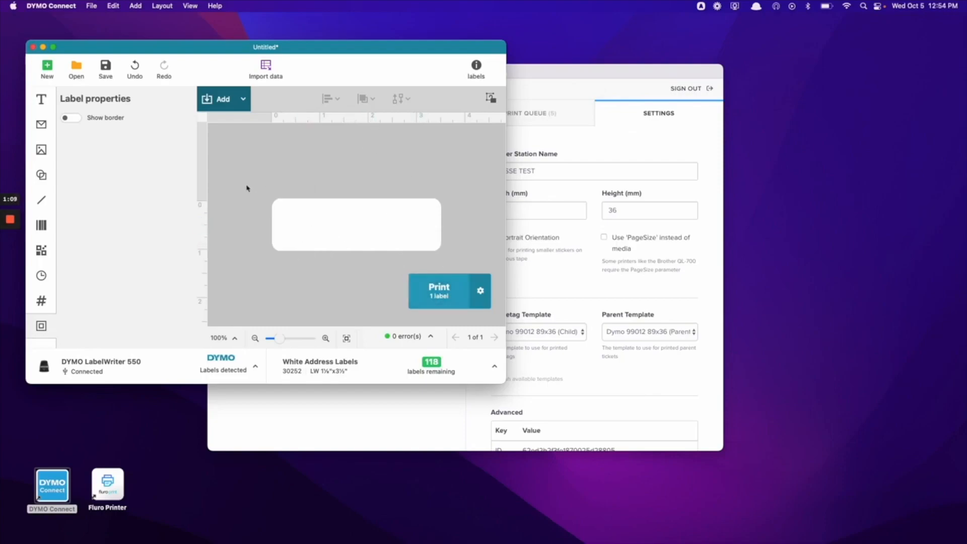
mouse_move(250, 170)
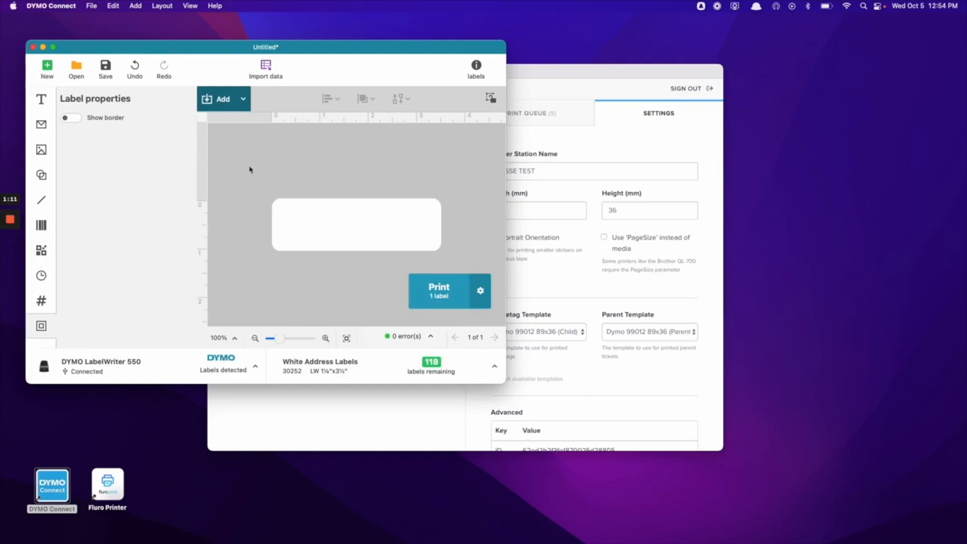
left_click(91, 6)
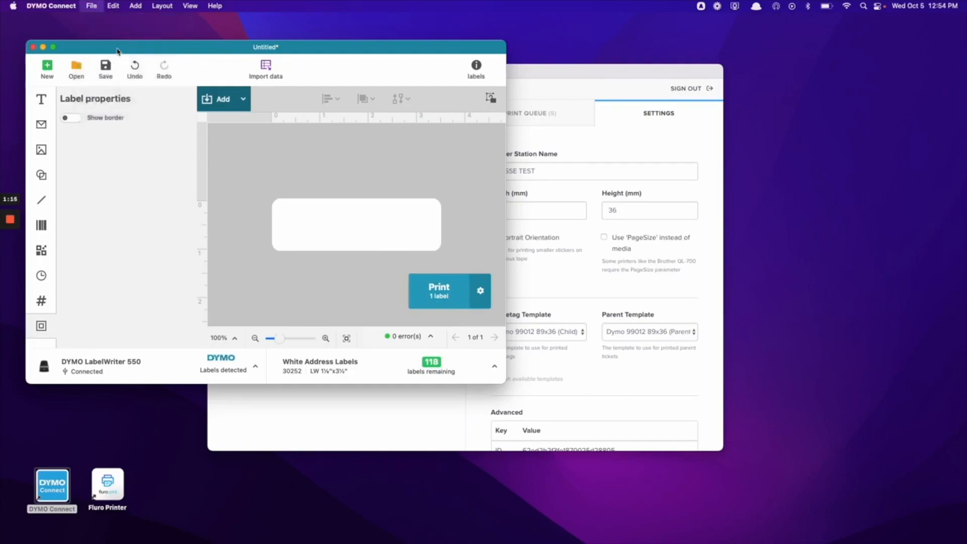
- Save the blank label as 'Fluro Print Label Template'
left_click(105, 68)
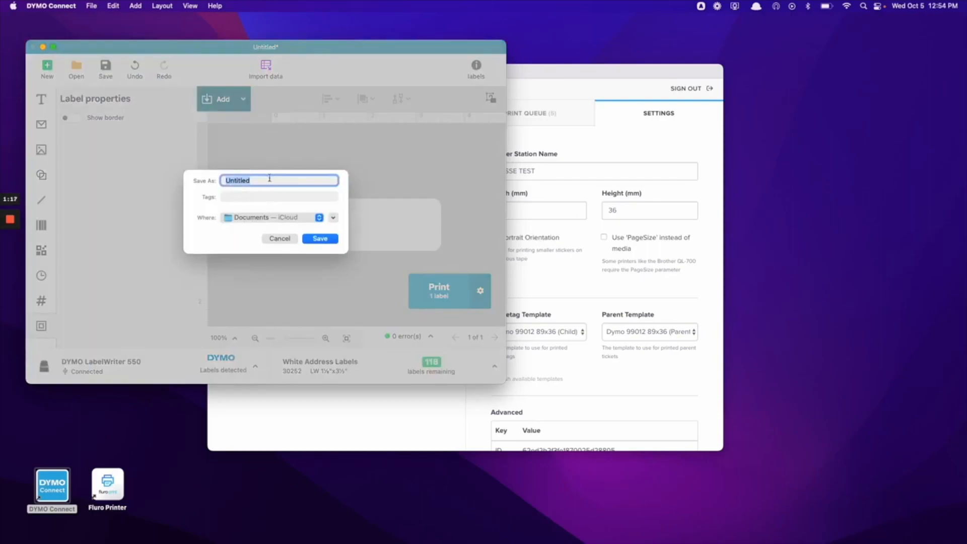
type("Fluro Print Label Template")
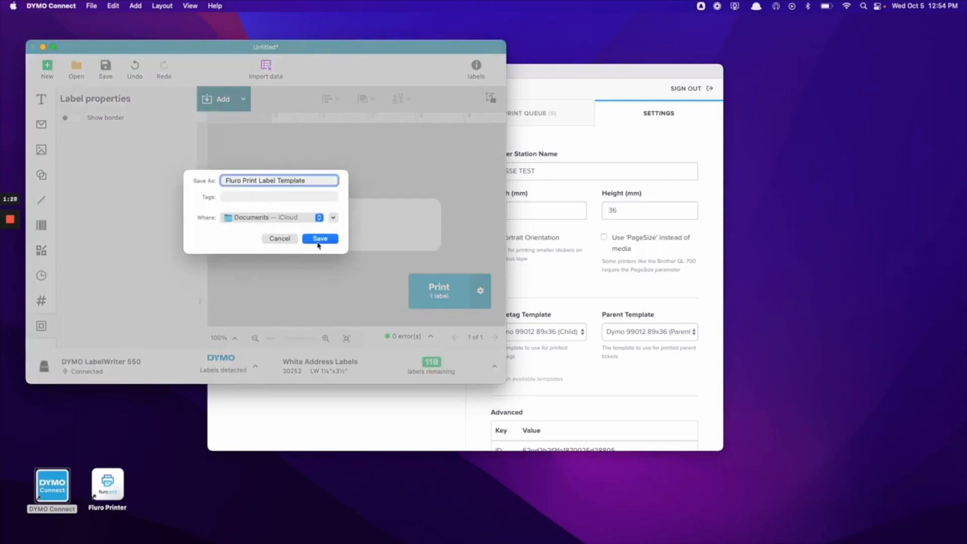
left_click(319, 239)
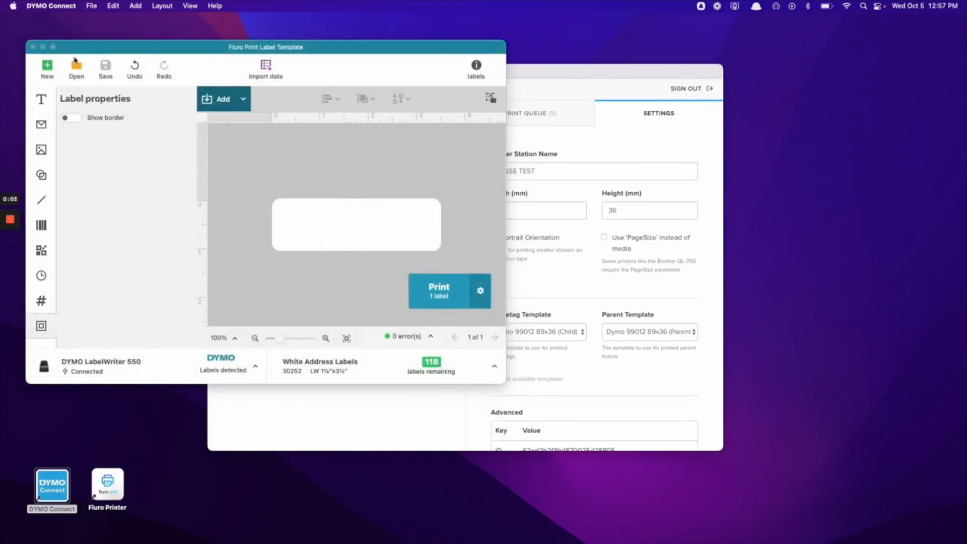
- Confirm 'Fluro Print Label Template' is listed in recent labels, then scroll Fluro Printer's settings
left_click(76, 68)
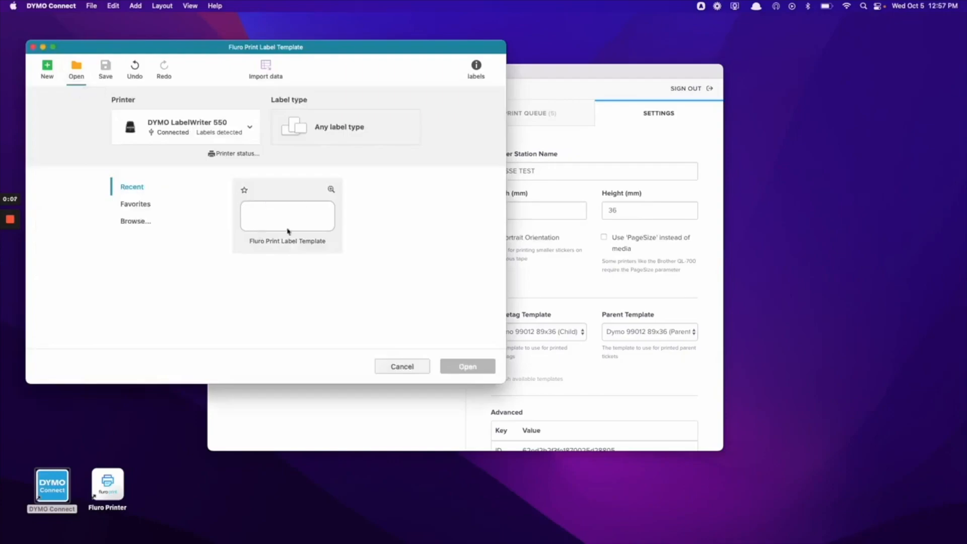
mouse_move(276, 186)
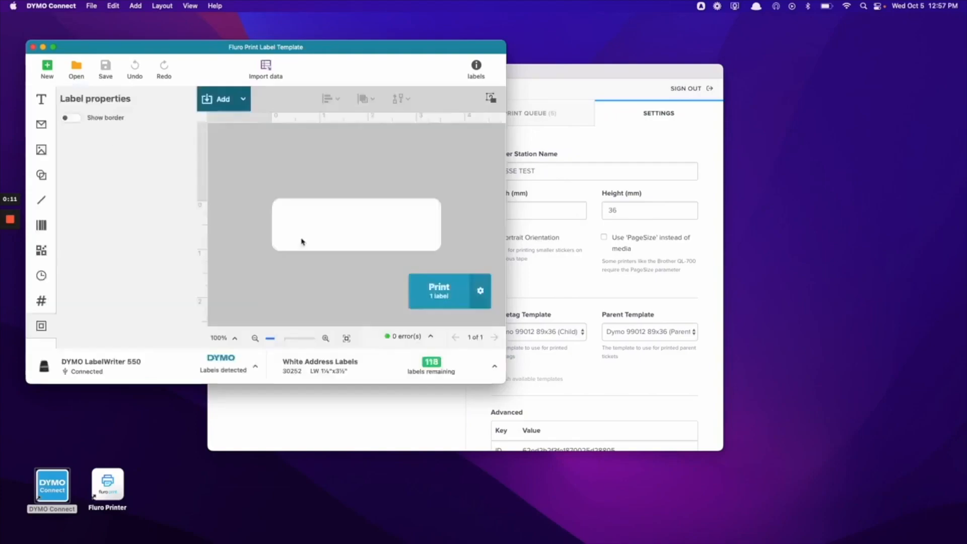
mouse_move(309, 200)
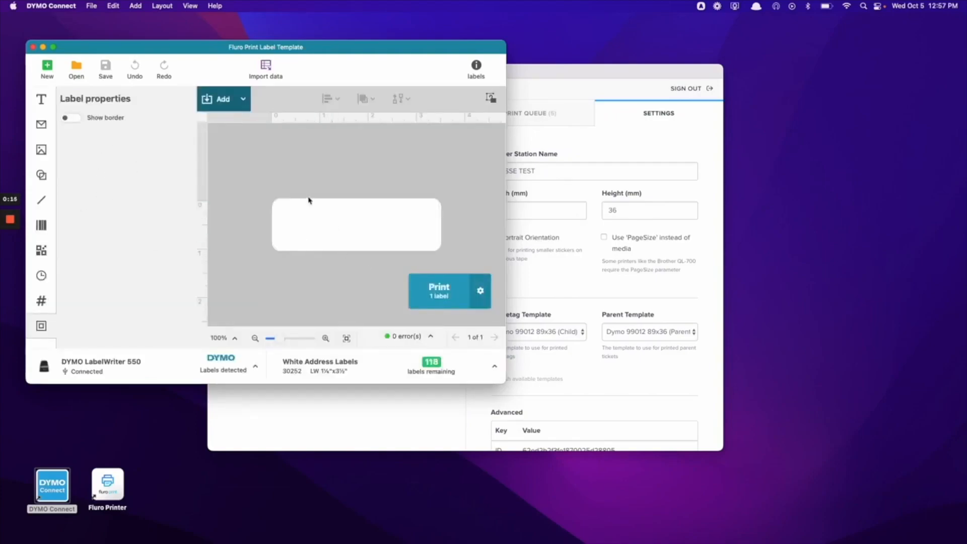
mouse_move(623, 92)
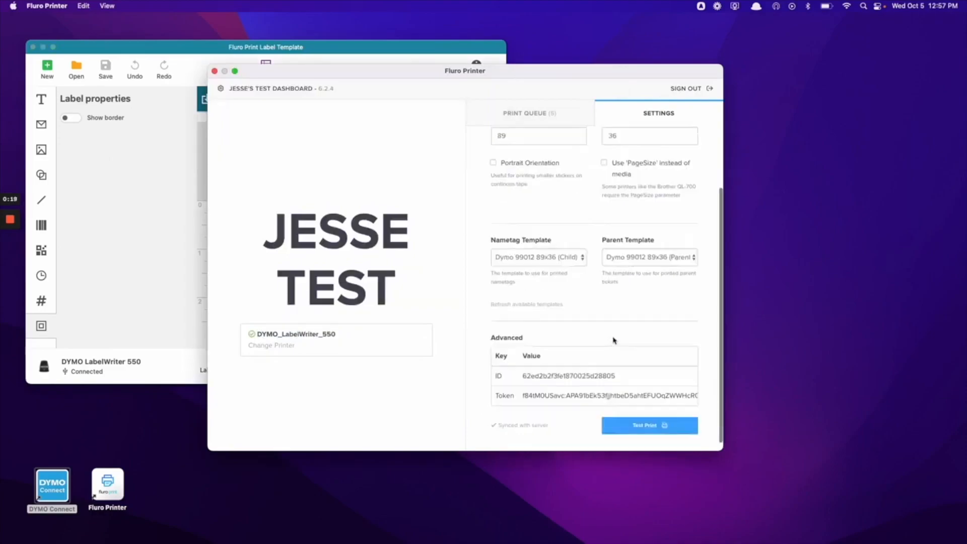
scroll("down", 3)
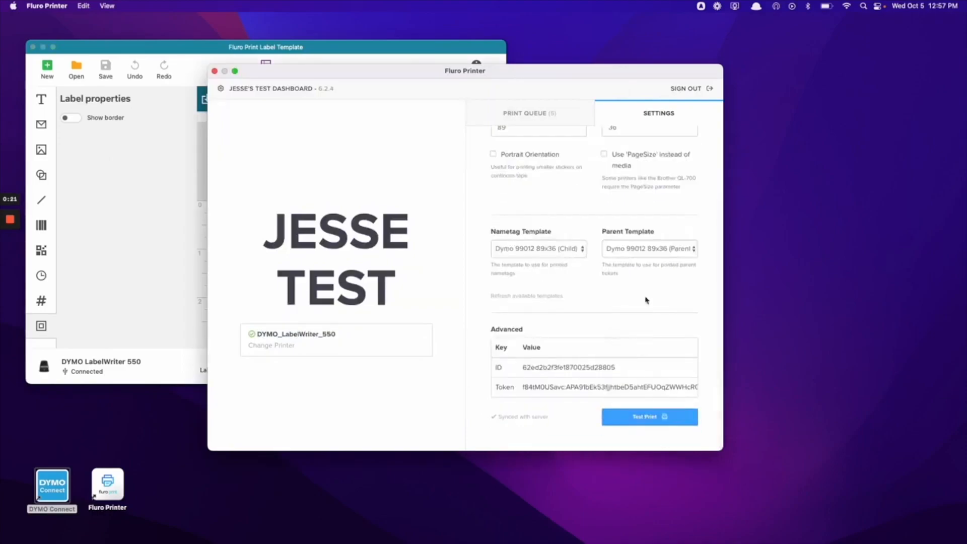
mouse_move(548, 317)
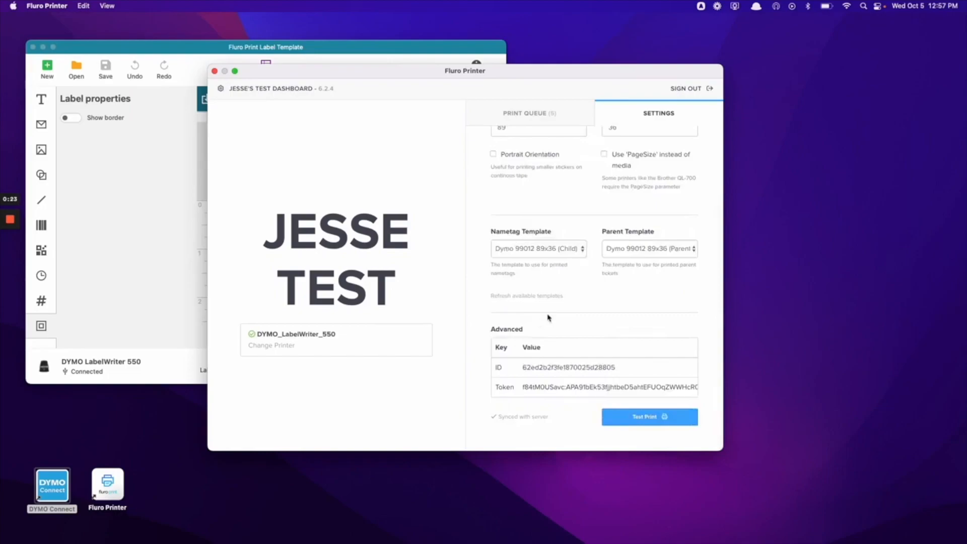